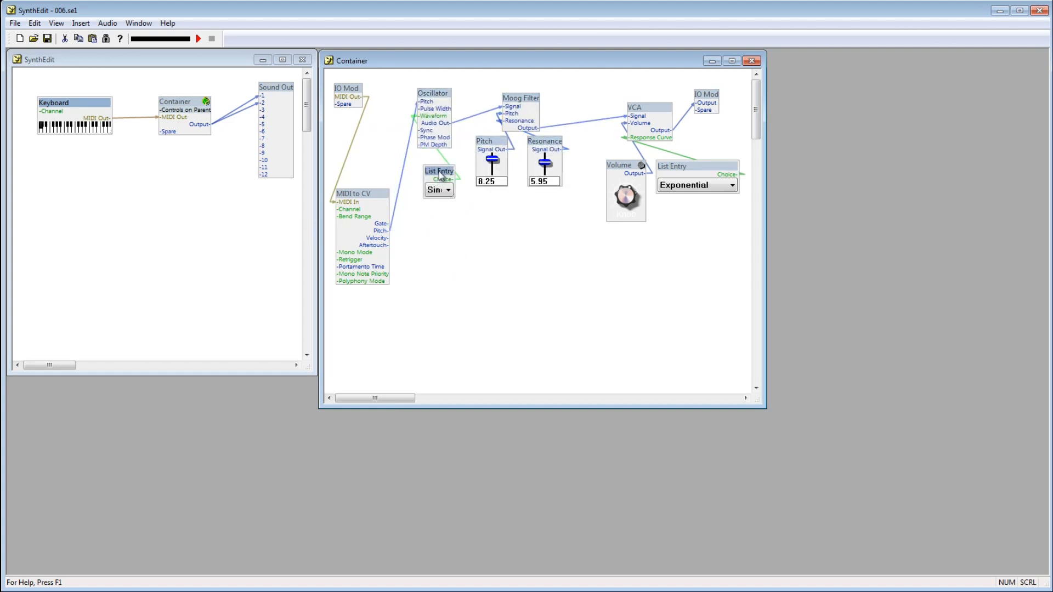
- Drag the MIDI to CV module a little lower in the container
drag(352, 193, 363, 223)
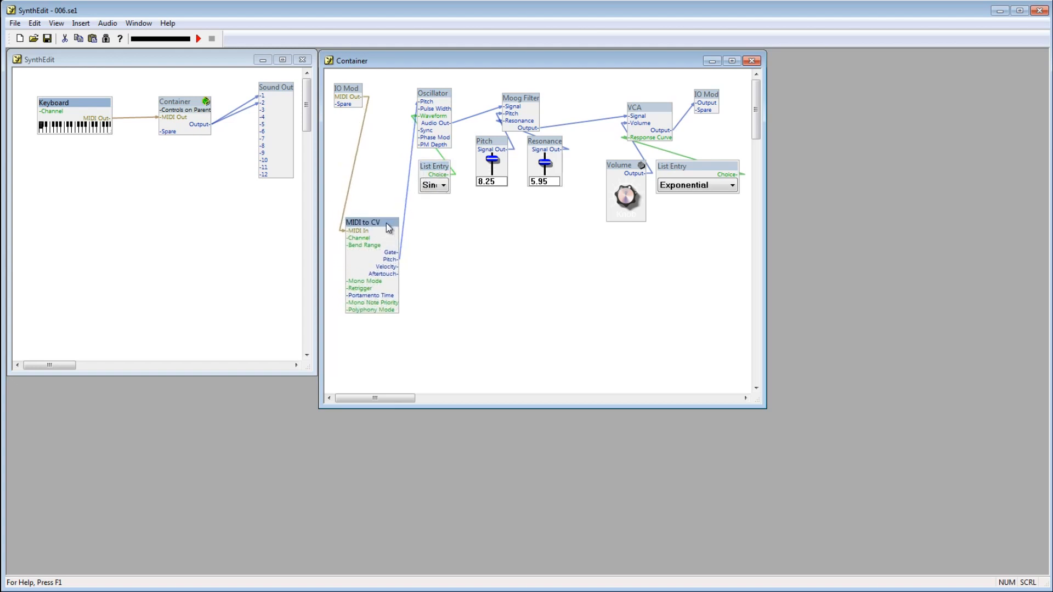
mouse_move(391, 255)
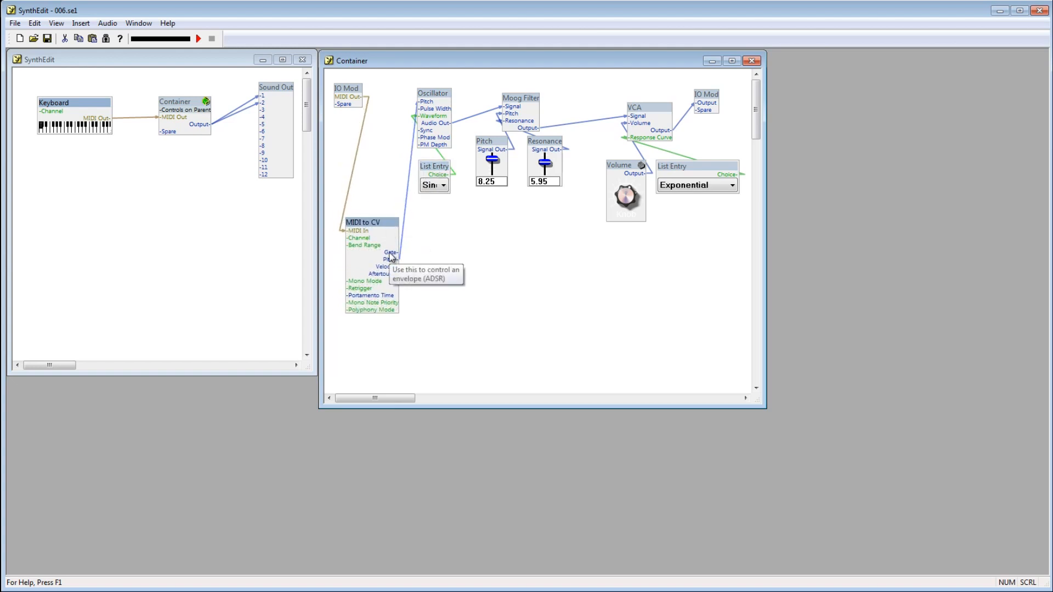
mouse_move(455, 281)
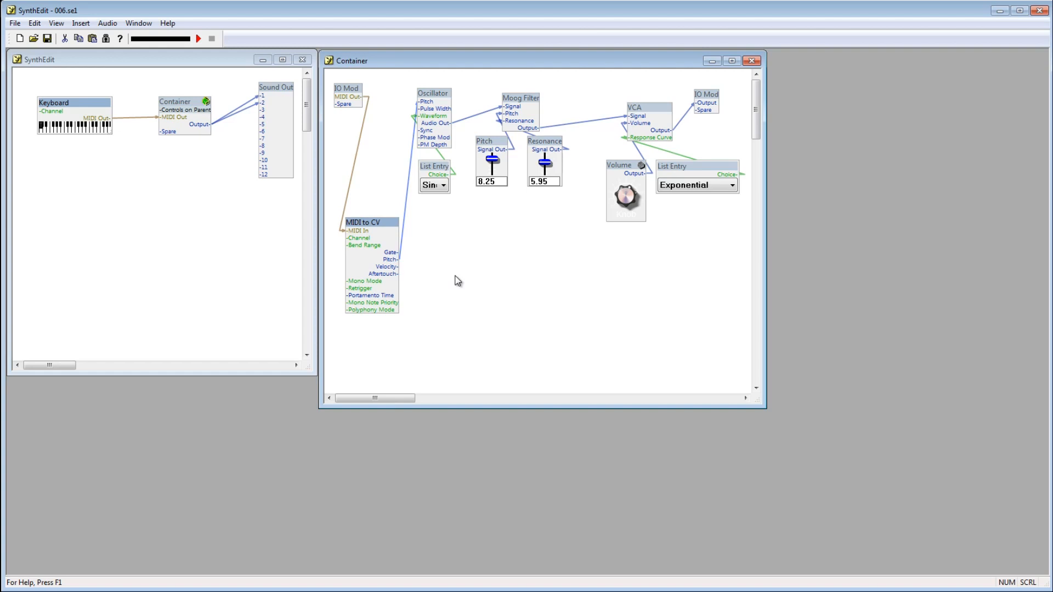
- Insert an ADSR2 envelope module from the background context menu beside MIDI to CV
right_click(455, 280)
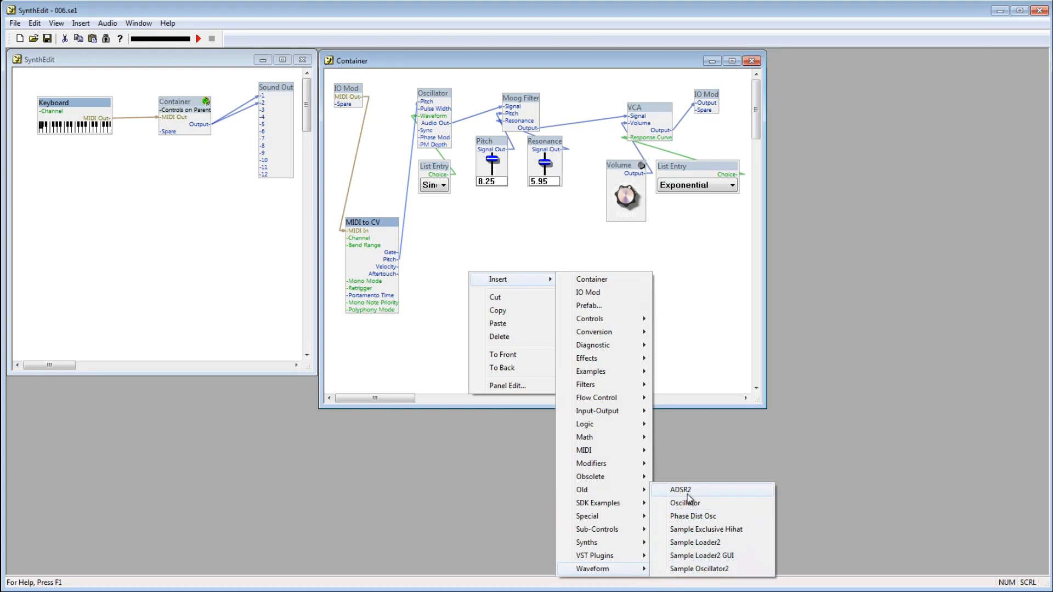
click(680, 490)
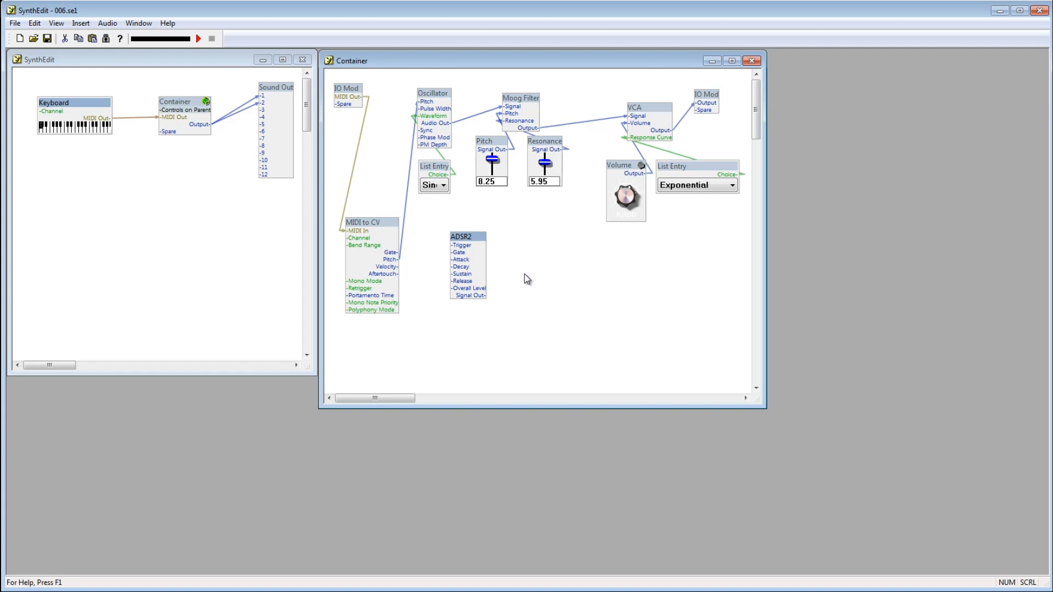
mouse_move(396, 270)
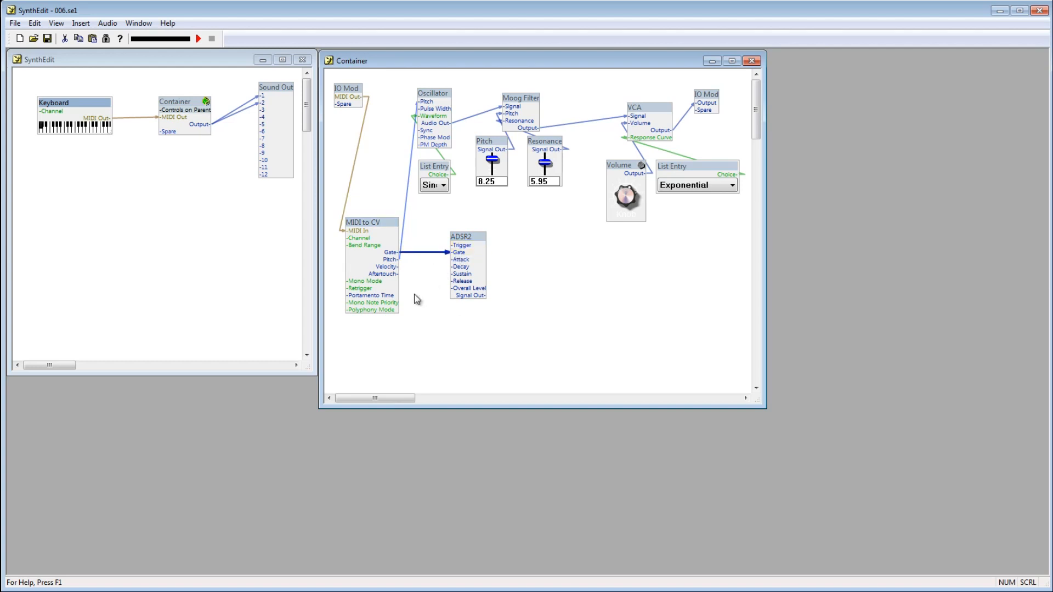
mouse_move(608, 213)
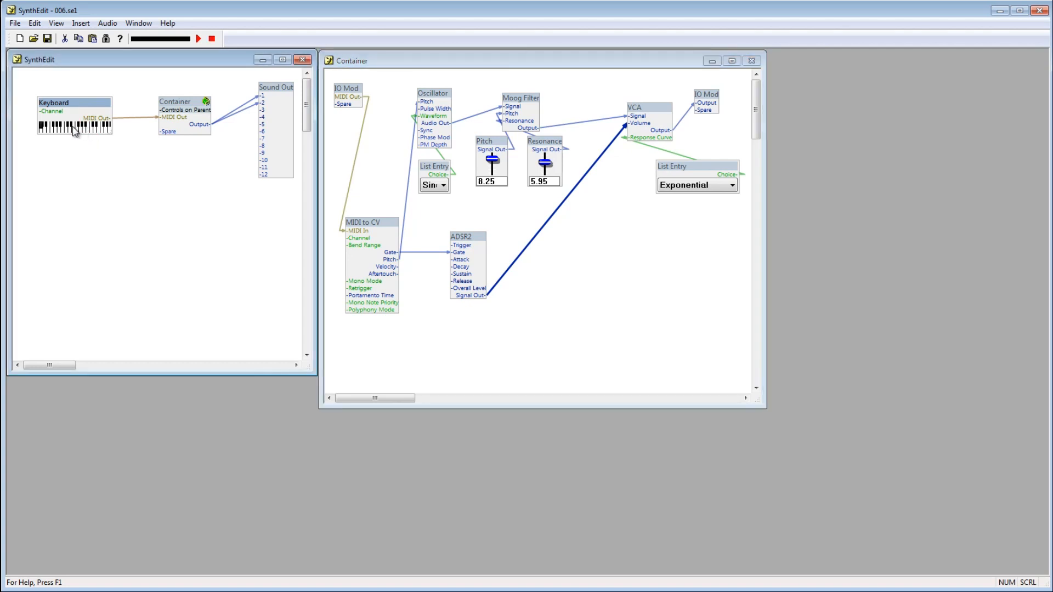
mouse_move(92, 151)
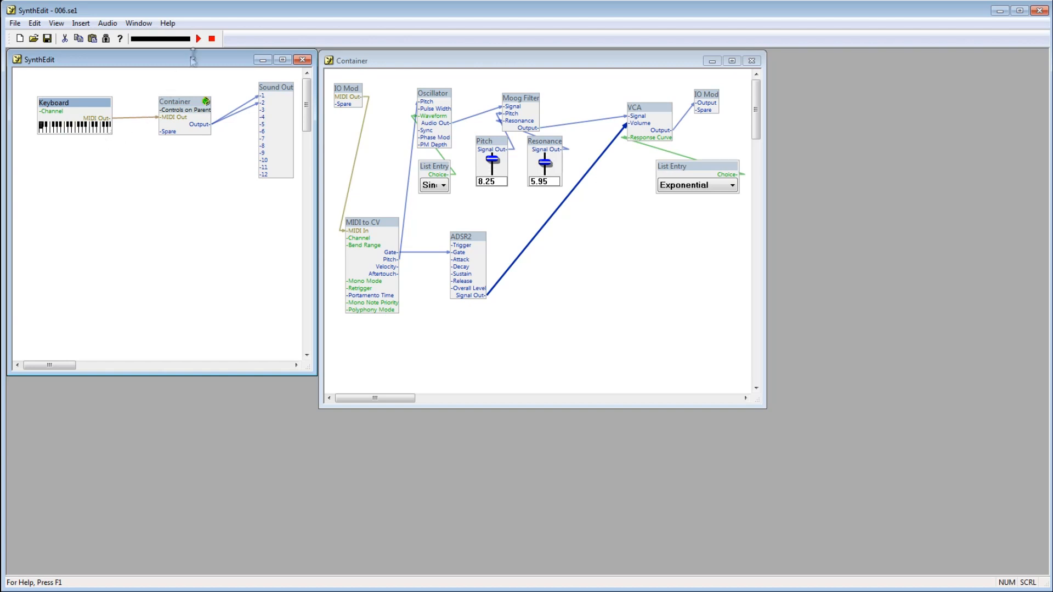
mouse_move(212, 39)
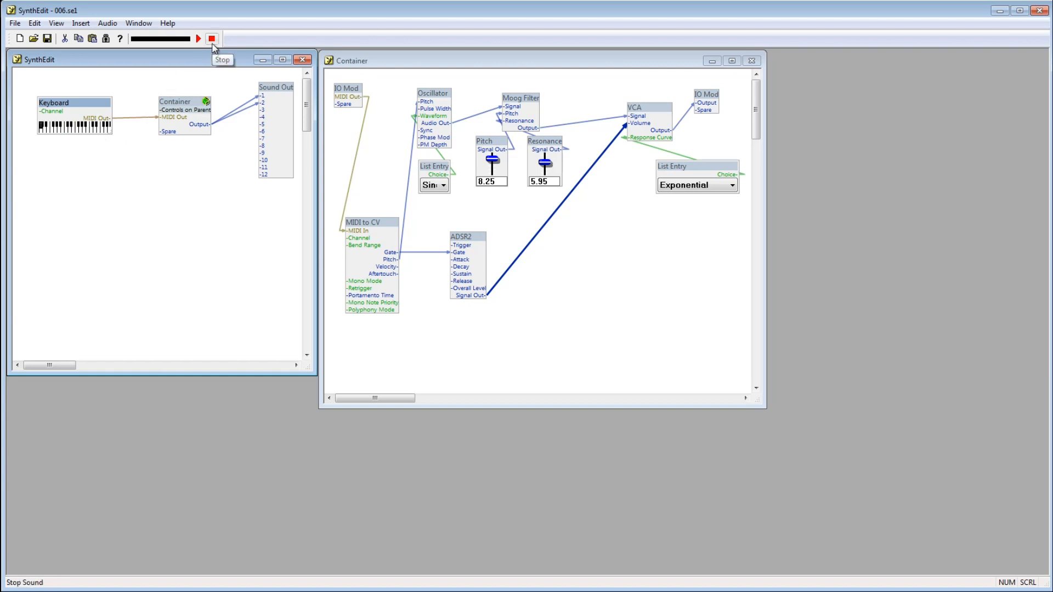
- Halt audio playback with the red Stop button on the toolbar
click(213, 39)
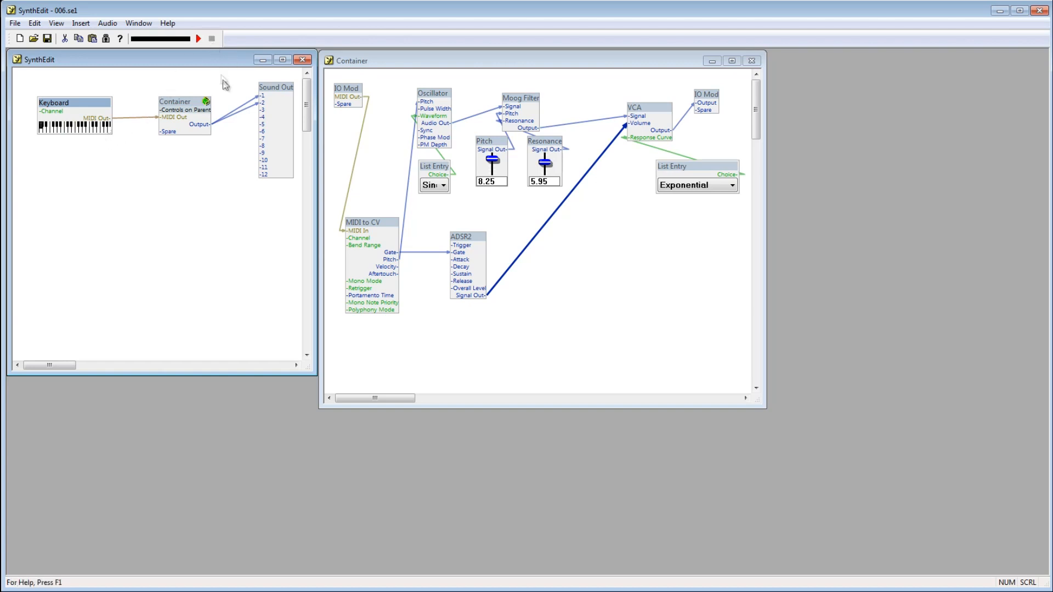
mouse_move(231, 106)
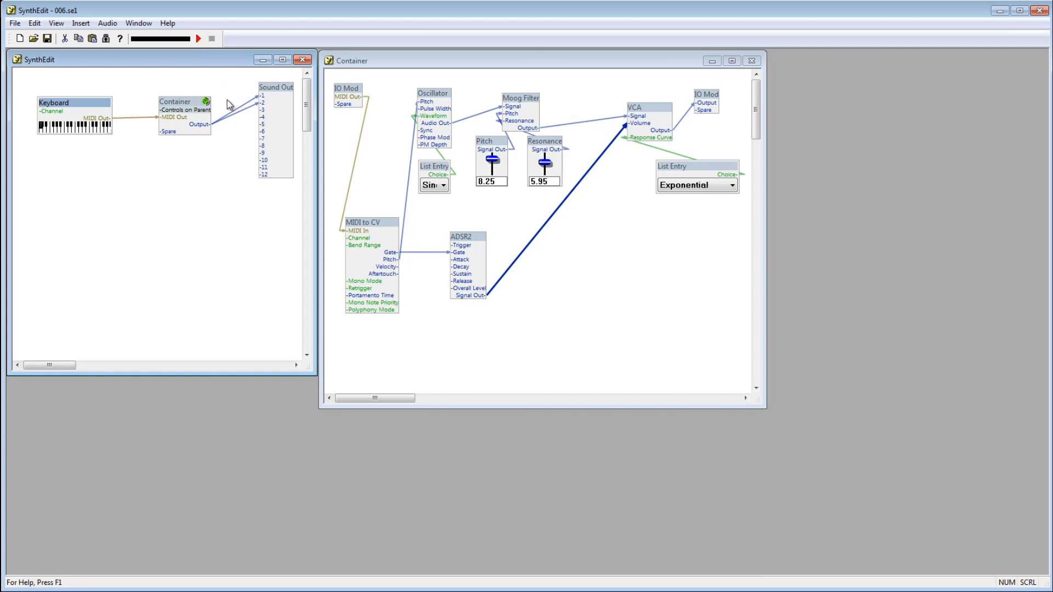